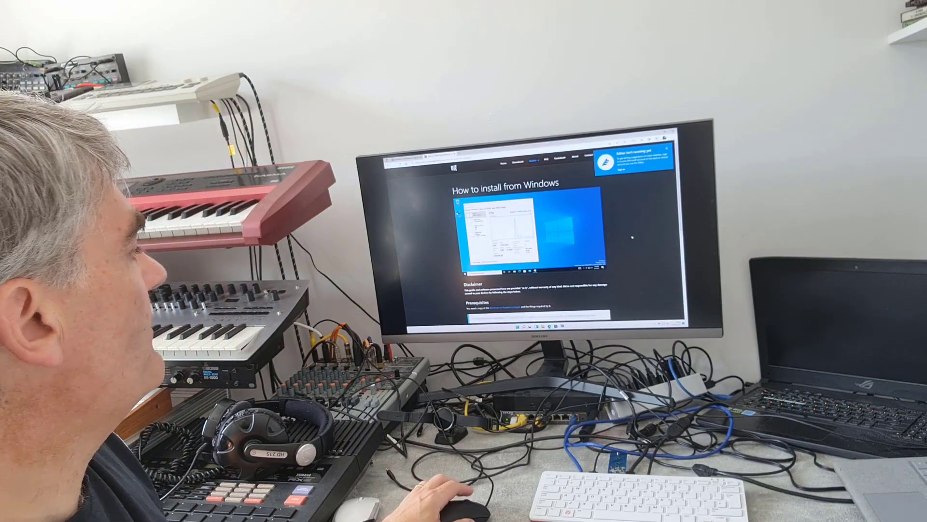
# - Scroll the install guide past Disclaimer and Prerequisites to the image download and install sections
pyautogui.scroll(-3)
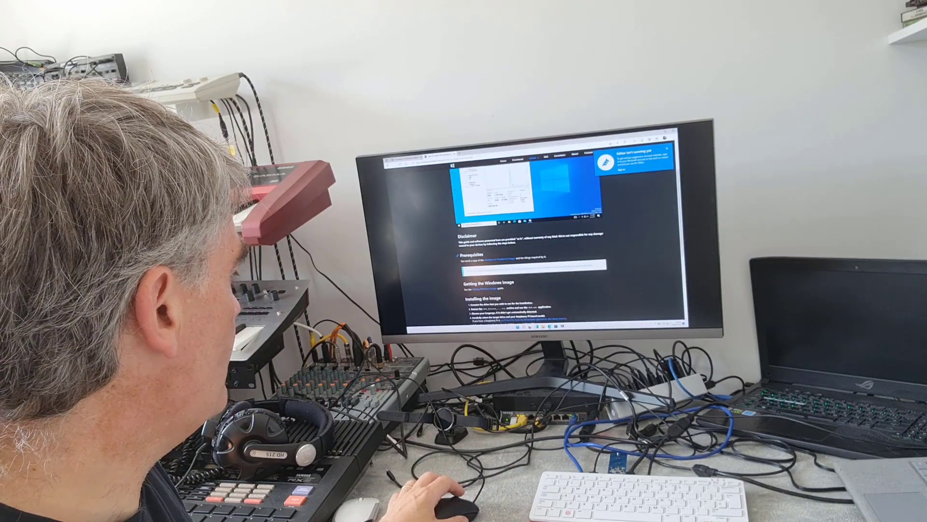
pyautogui.scroll(-3)
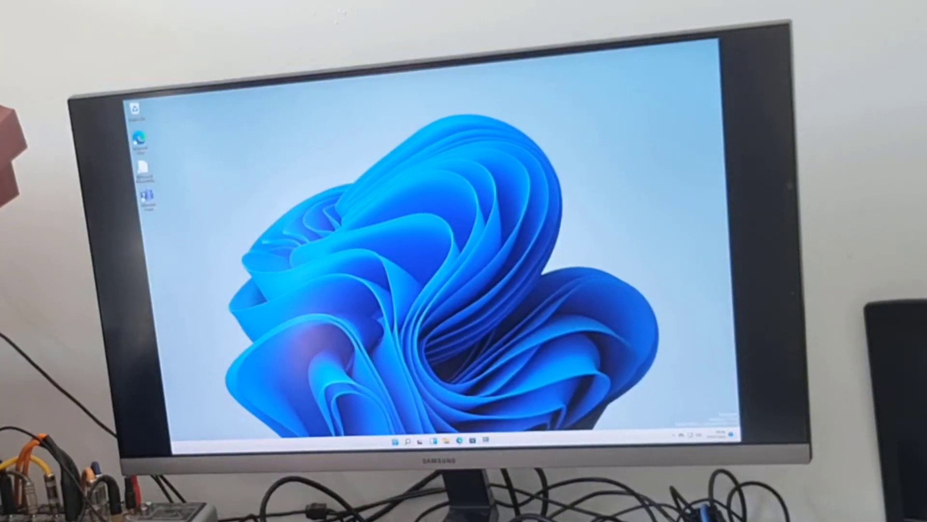
# - Launch PiMon from File Explorer's Recent files to show the Raspberry Pi 400 readout
pyautogui.click(404, 442)
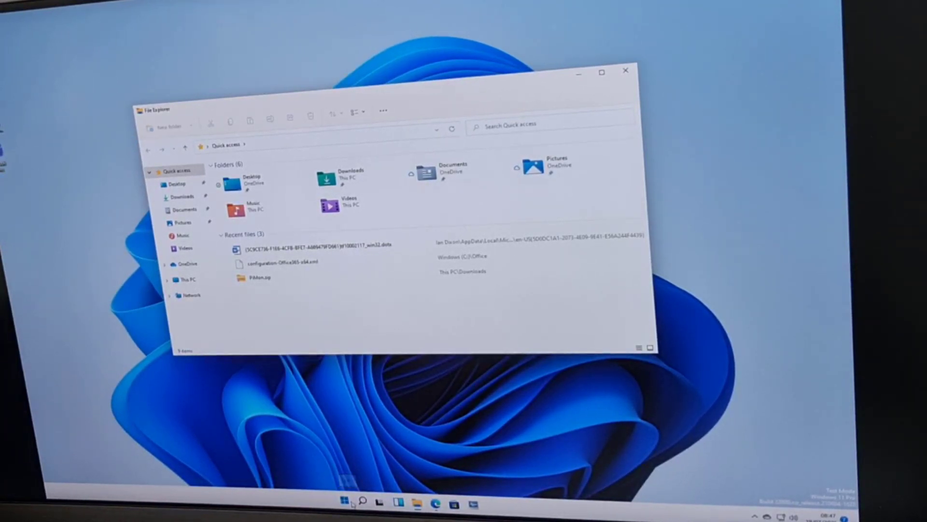
pyautogui.click(344, 504)
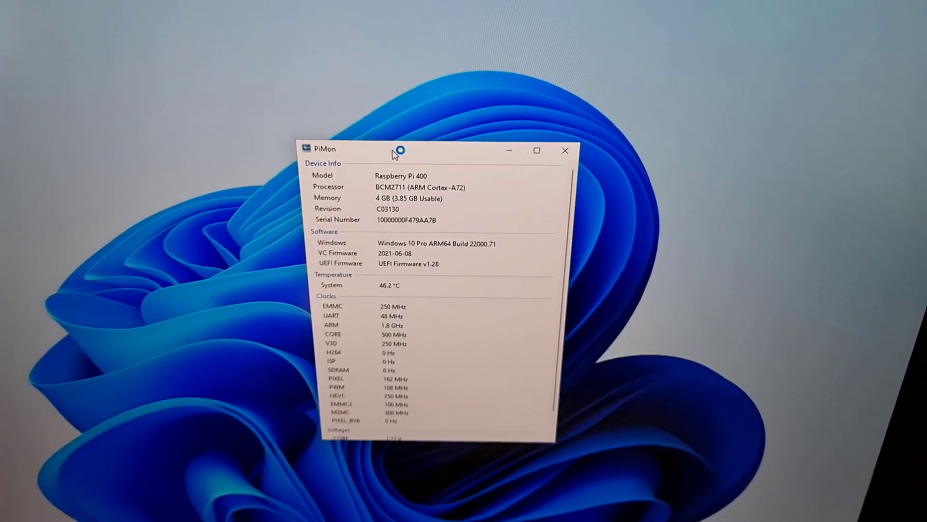
# - Reposition the PiMon window on the desktop to review the device details
pyautogui.moveTo(396, 150); pyautogui.dragTo(426, 162)
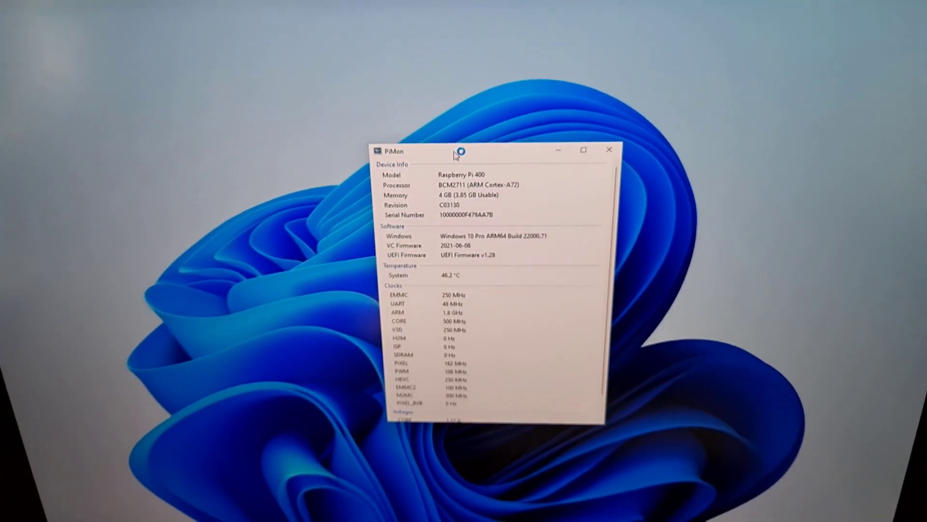
pyautogui.moveTo(458, 150); pyautogui.dragTo(466, 117)
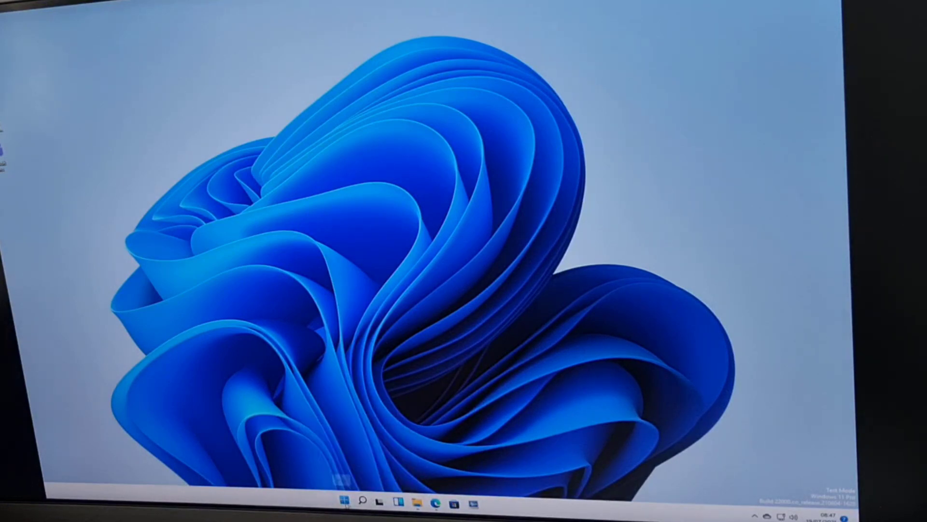
# - Search 'task' from Start to bring up Task Manager
pyautogui.click(344, 502)
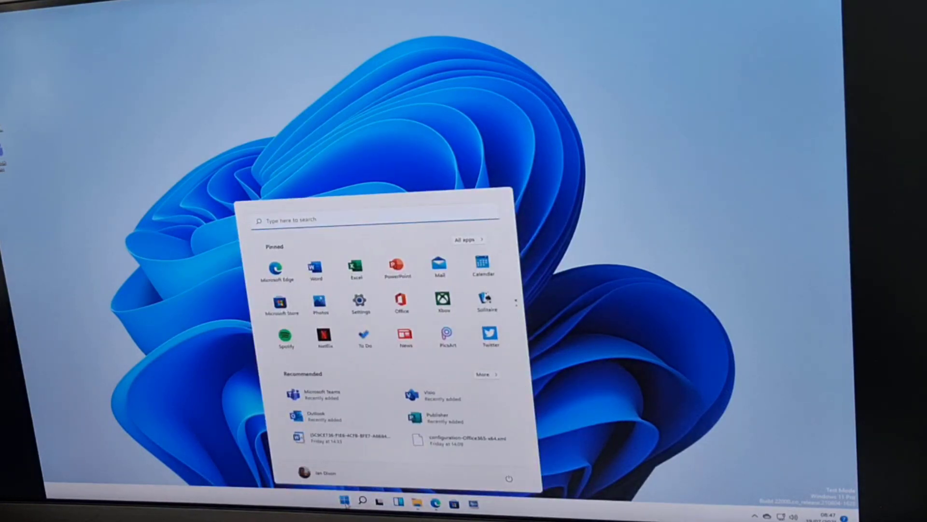
pyautogui.write('task')
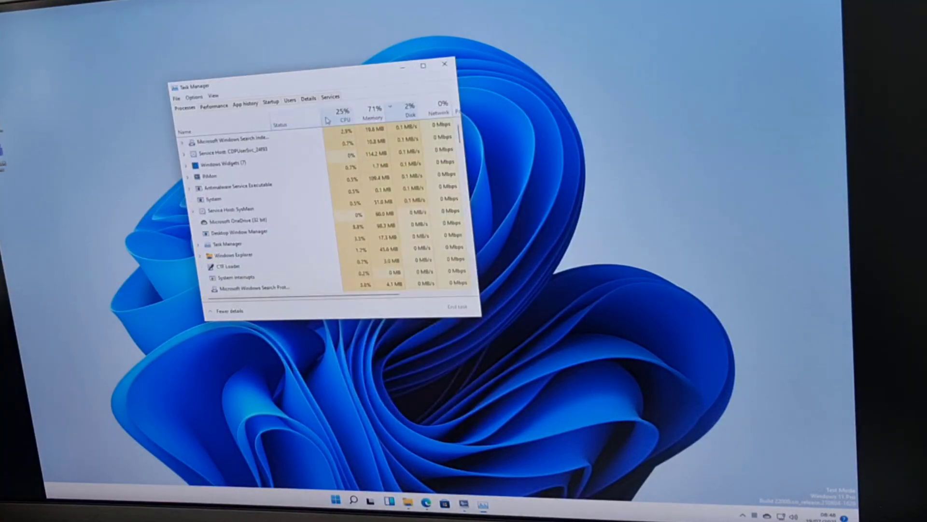
# - Check memory usage on the Performance page, then show the BCM2711 CPU graph
pyautogui.click(214, 105)
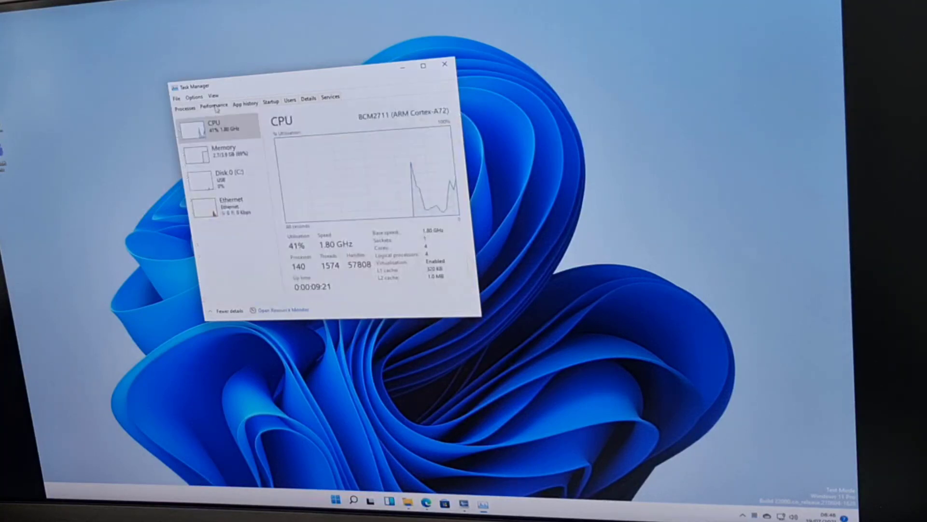
pyautogui.click(225, 178)
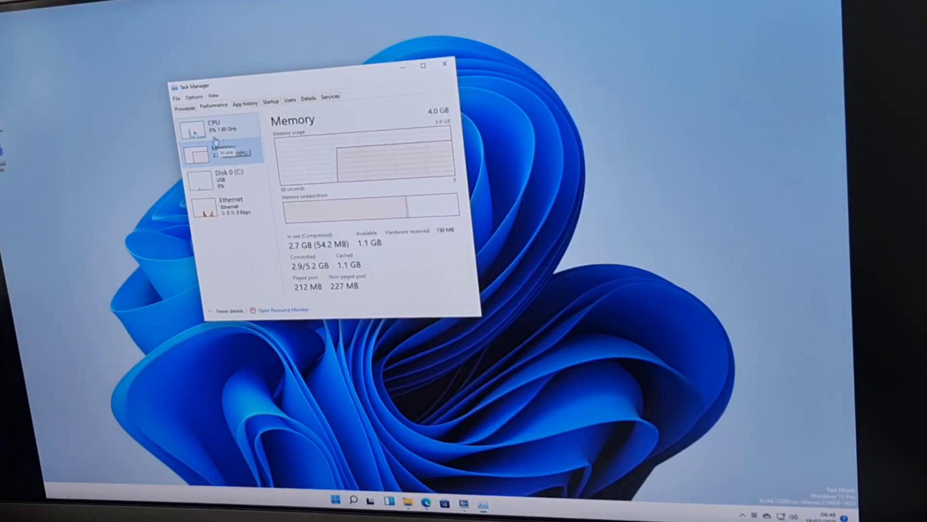
pyautogui.click(207, 129)
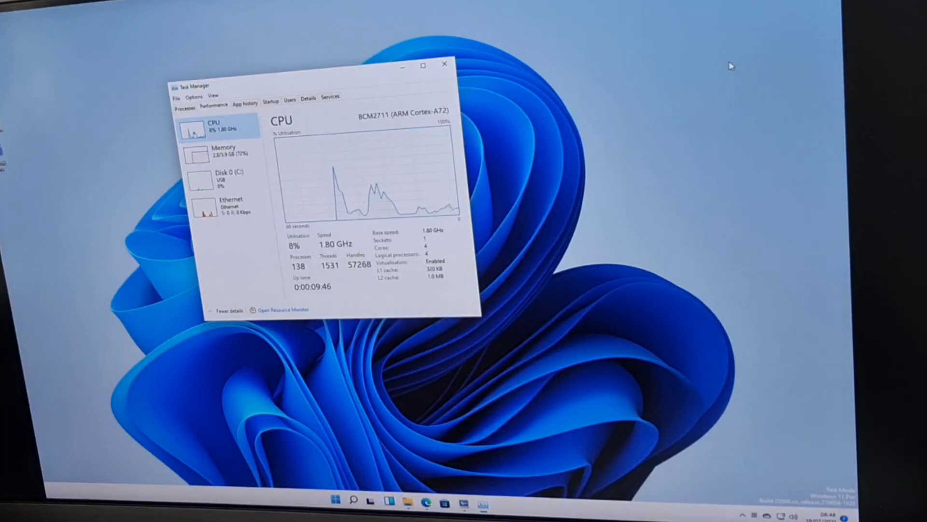
pyautogui.moveTo(452, 431)
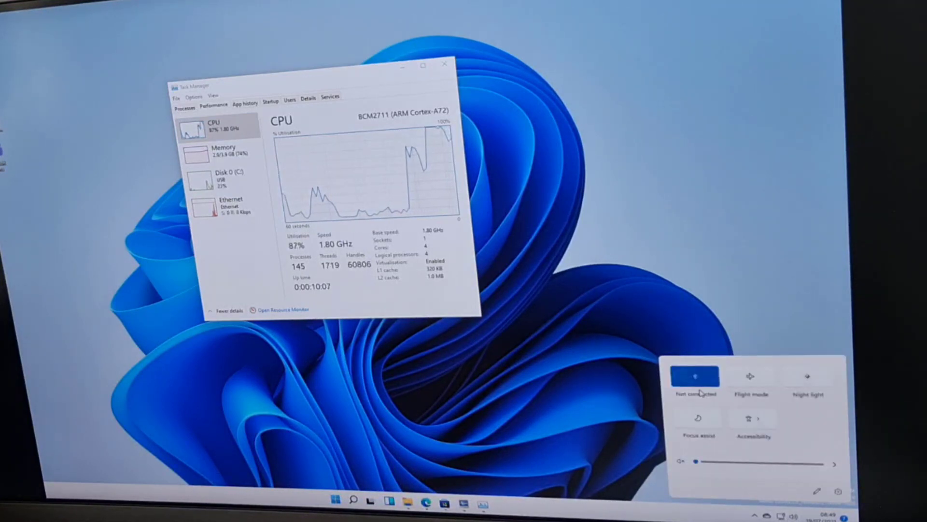
pyautogui.moveTo(697, 463); pyautogui.dragTo(799, 462)
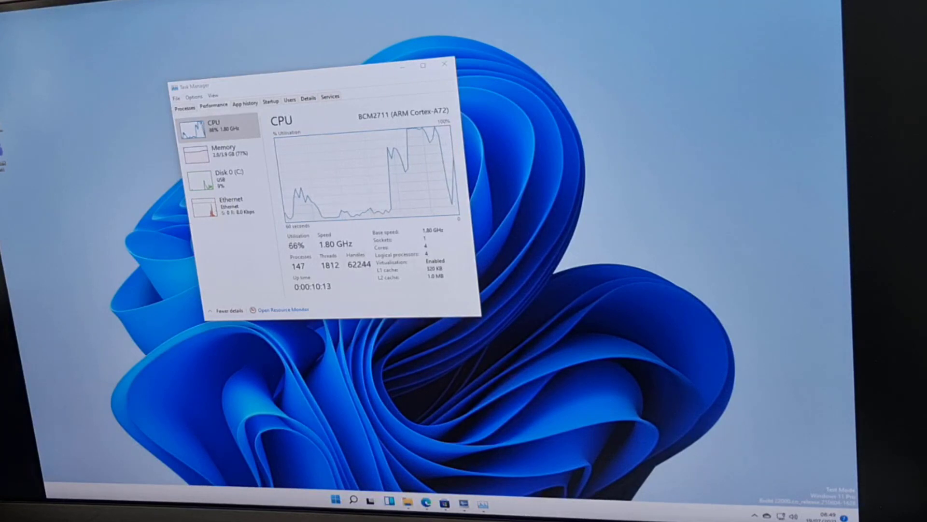
pyautogui.click(847, 512)
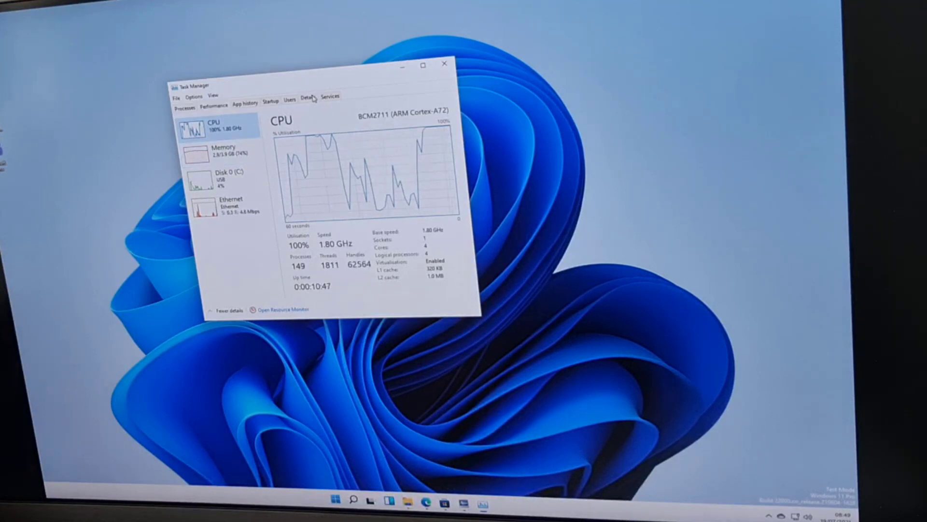
# - Show the Details list of running processes with their ARM64 and x86 architectures
pyautogui.click(307, 99)
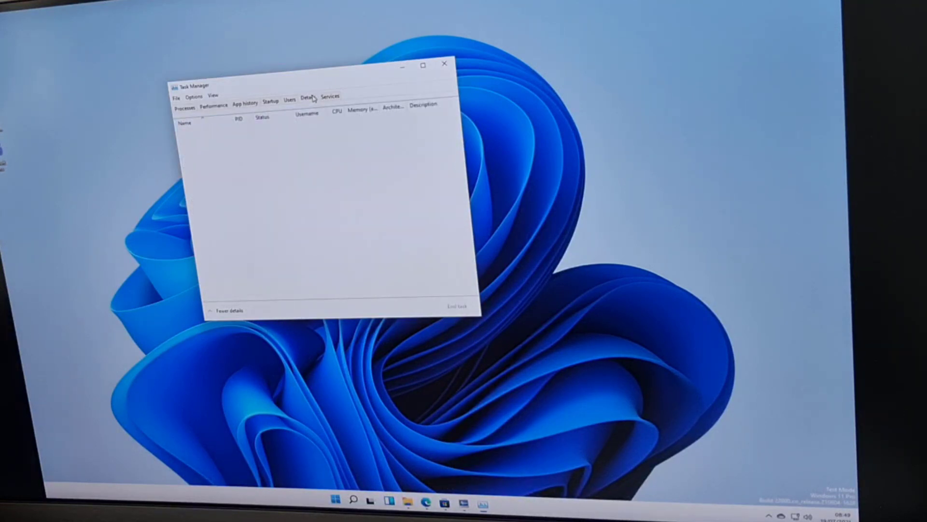
pyautogui.click(307, 96)
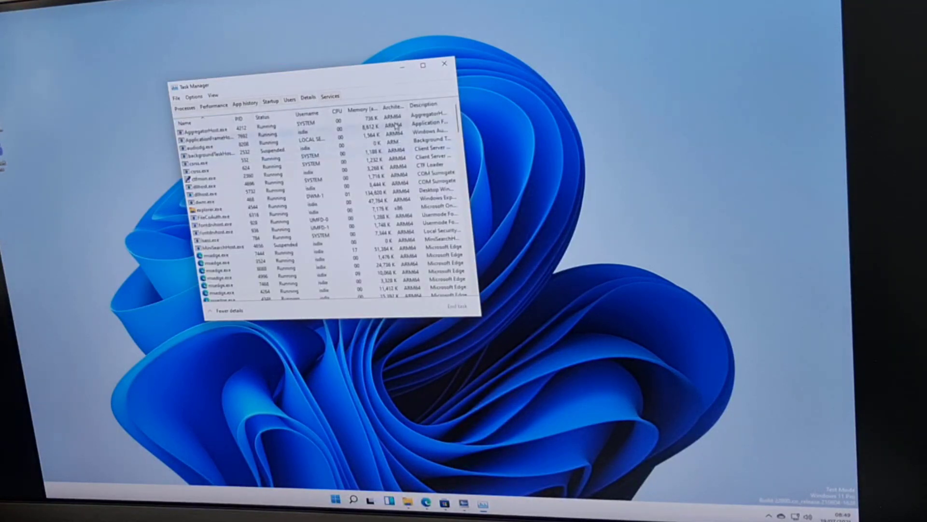
pyautogui.scroll(-3)
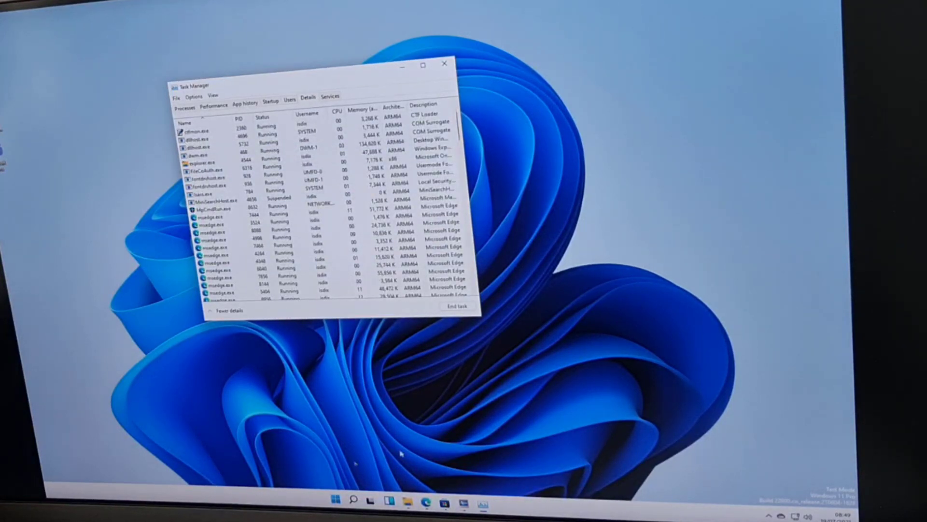
# - Launch Microsoft Word from the Start menu's Pinned apps
pyautogui.click(337, 500)
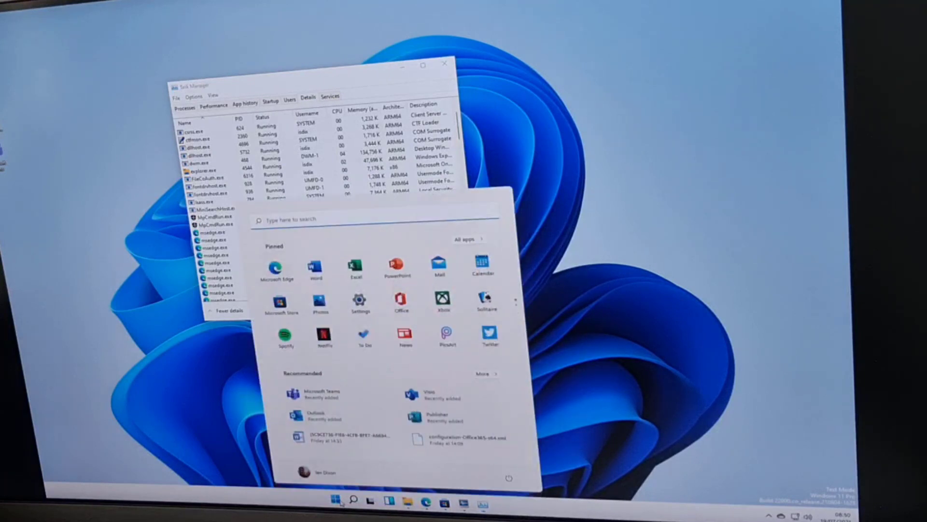
pyautogui.click(336, 502)
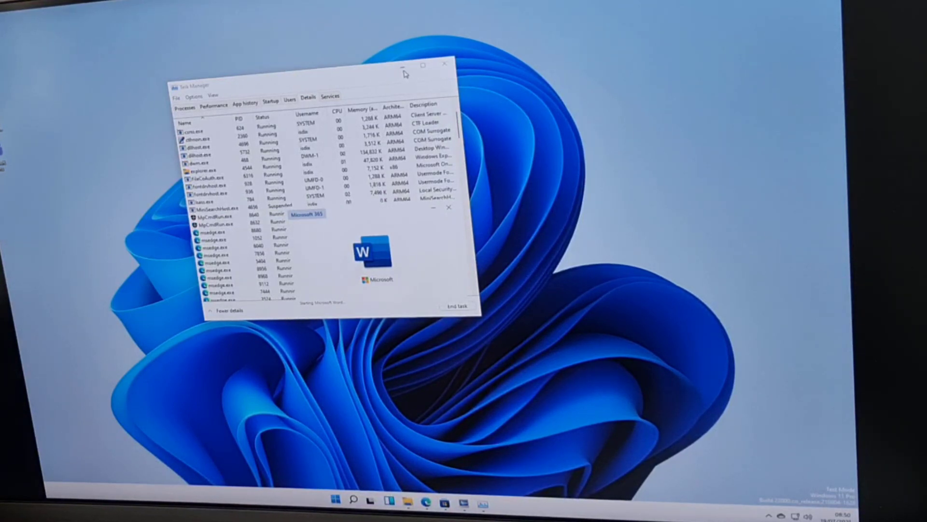
# - Minimise Task Manager, start a new blank Word document and dismiss the new-look tip with 'Not now'
pyautogui.click(443, 63)
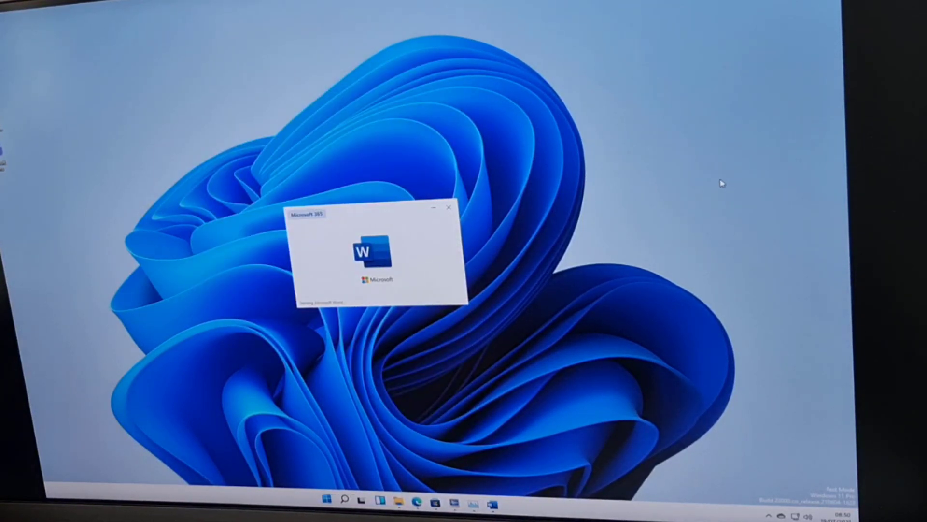
pyautogui.moveTo(554, 393)
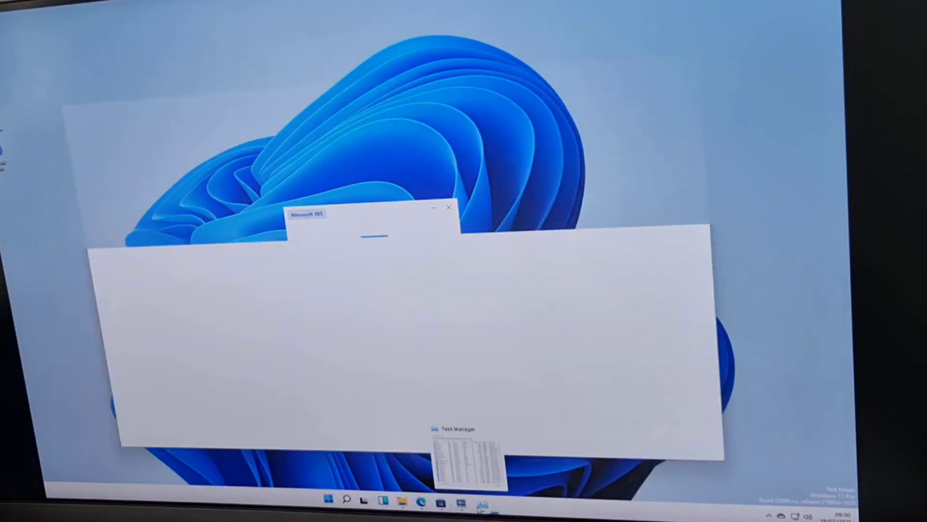
pyautogui.click(491, 504)
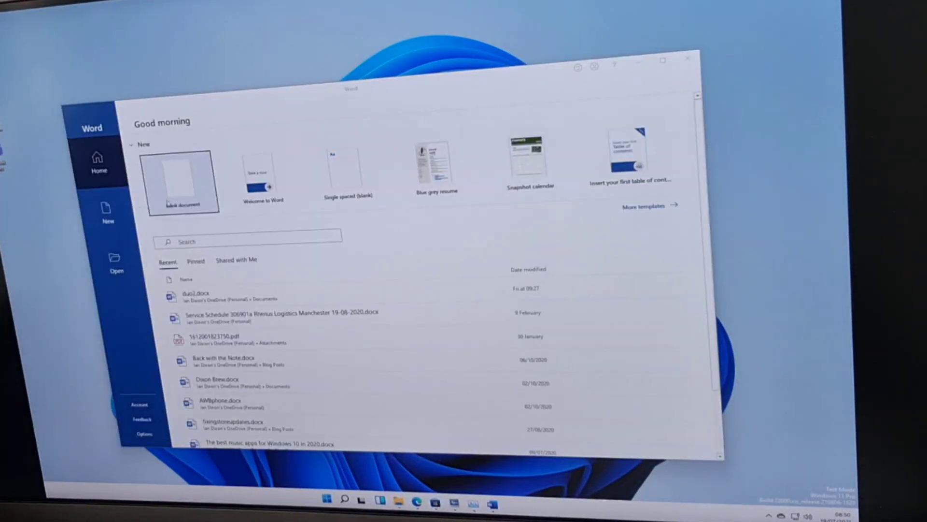
pyautogui.click(183, 182)
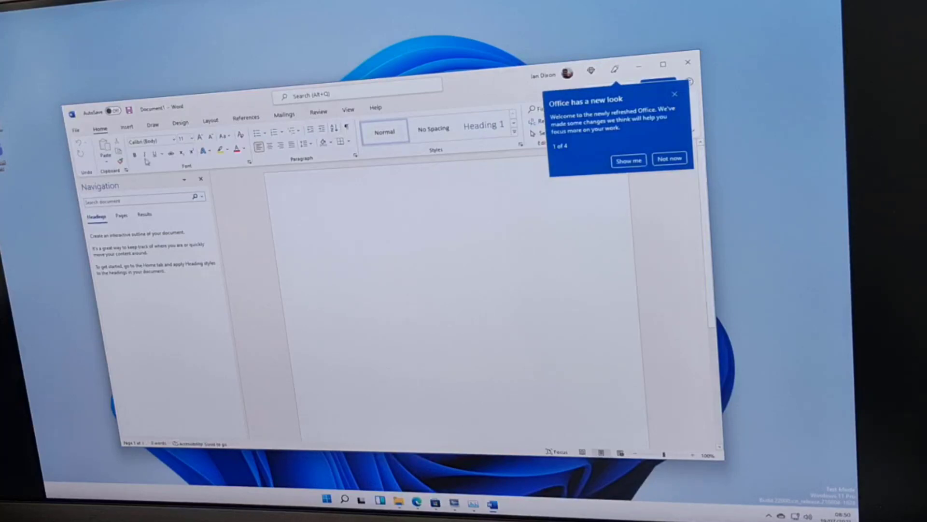
pyautogui.click(669, 159)
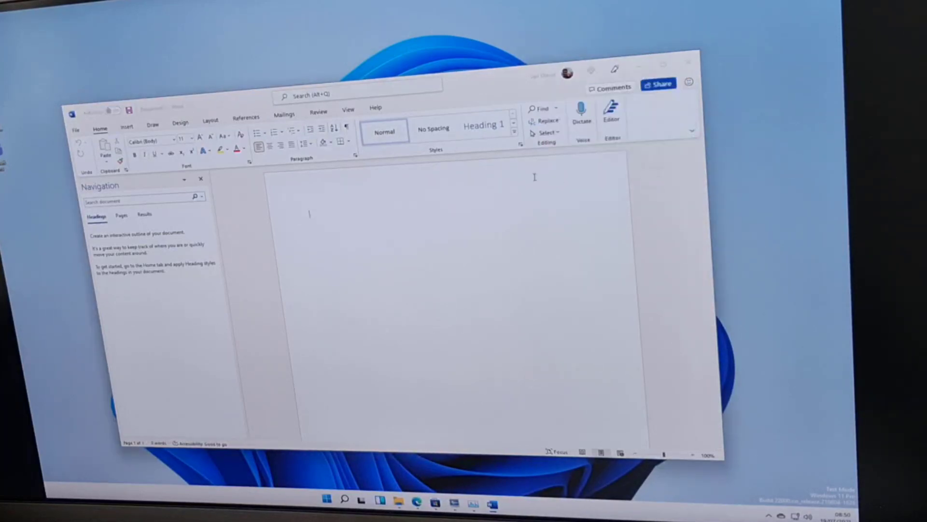